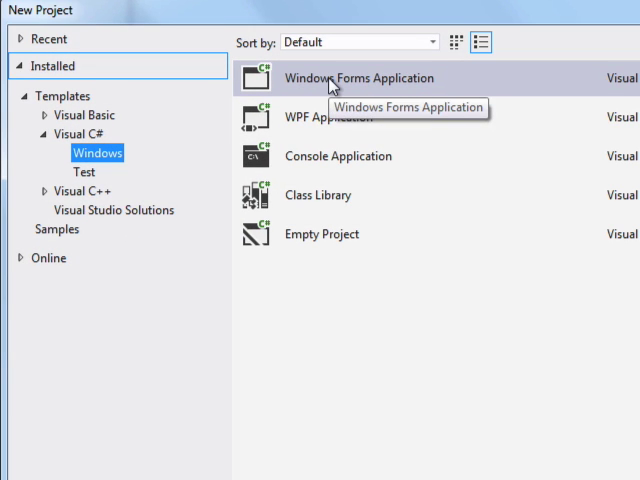
Step: Create a new Visual C# Windows Forms Application project
click(360, 78)
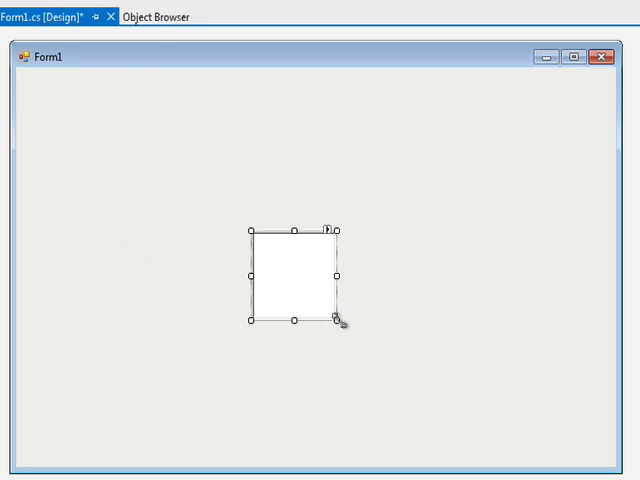
Step: Size a RichTextBox on Form1 and name it output
drag(338, 322, 556, 402)
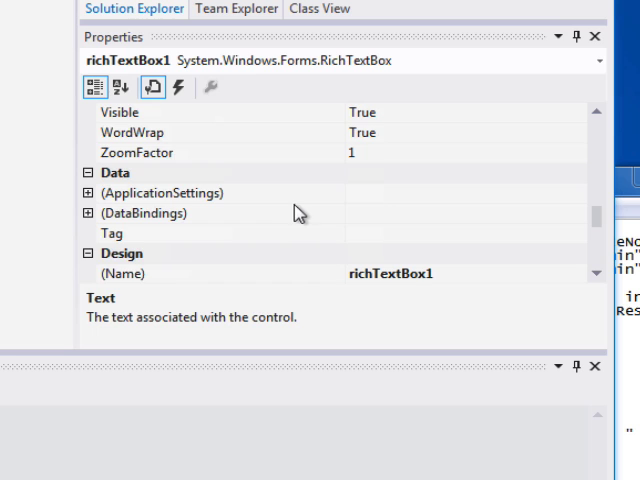
text(output)
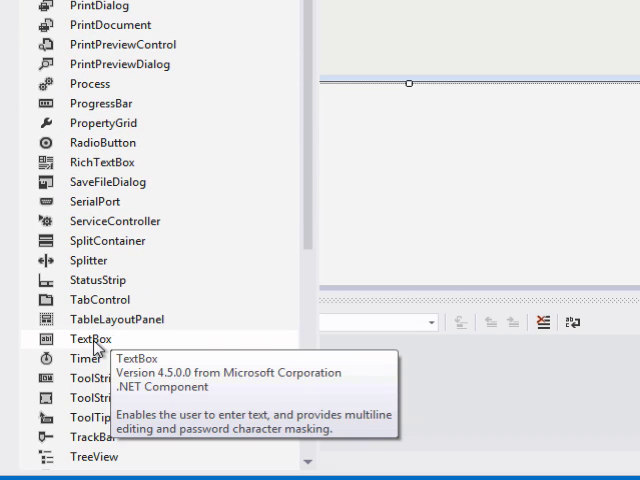
Step: Add a TextBox and a Label whose text reads Short Description
click(76, 340)
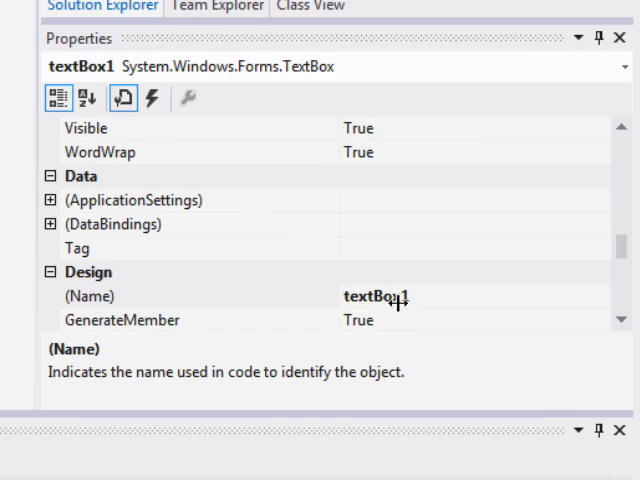
click(90, 296)
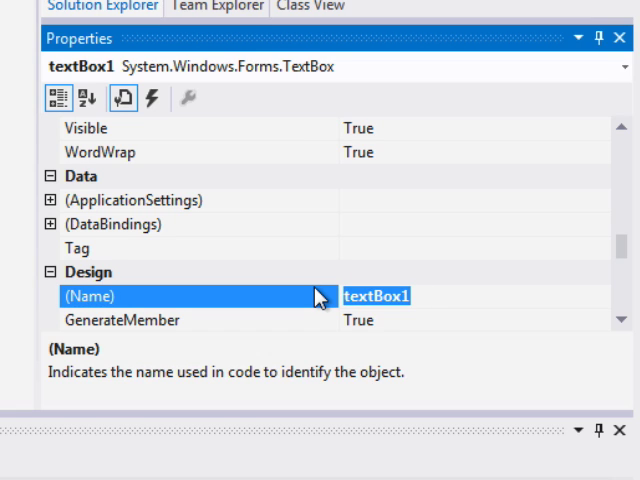
text(shor)
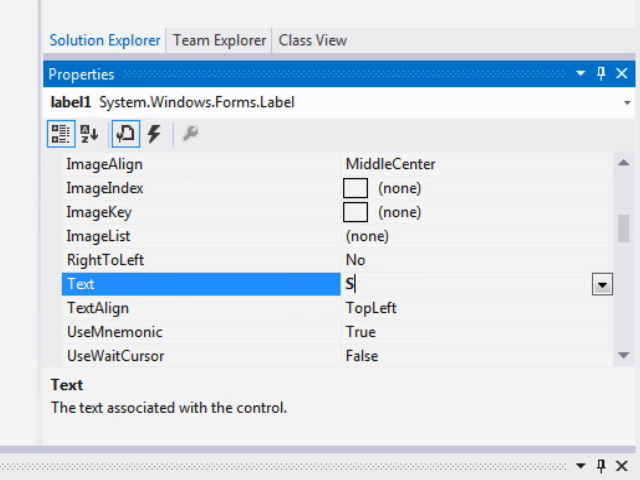
text(hort Description)
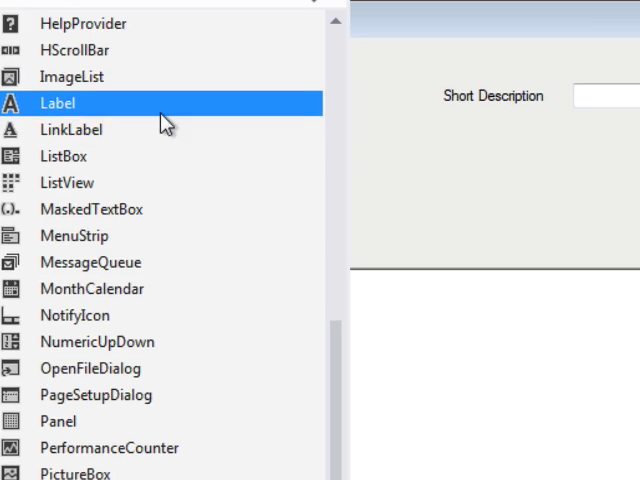
Step: Add a Handle label and a TextBox named handle below Short Description
click(60, 104)
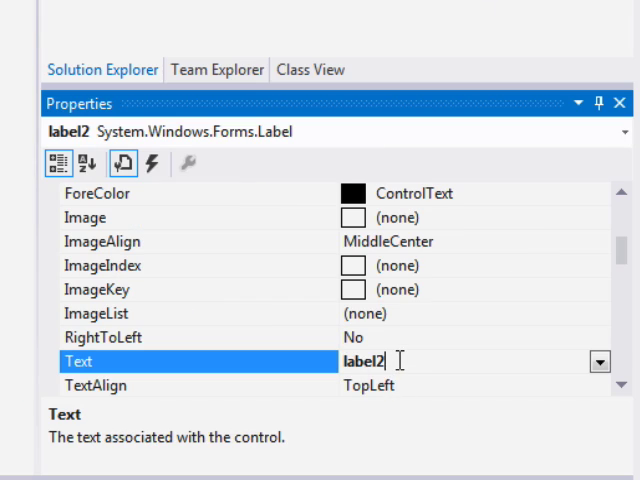
text(H)
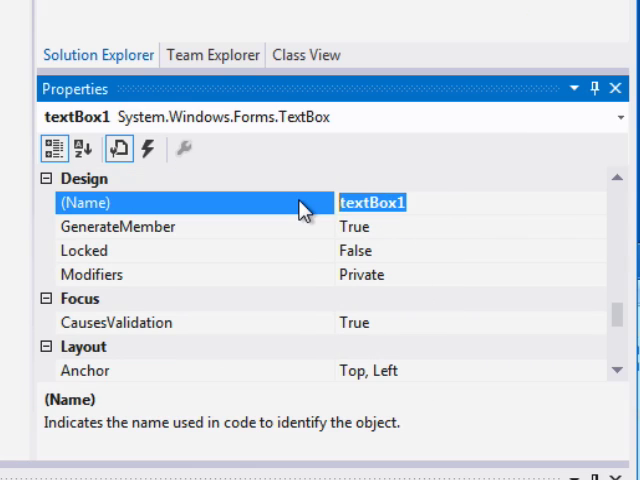
text(handle)
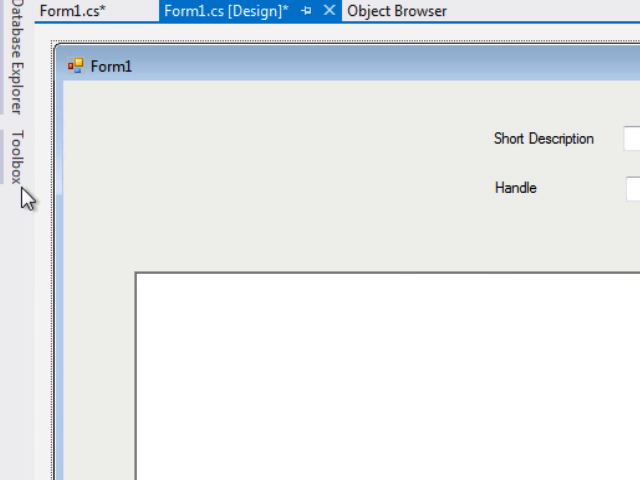
Step: Add a Submit button named SubmitBtn and go to its click handler
click(16, 176)
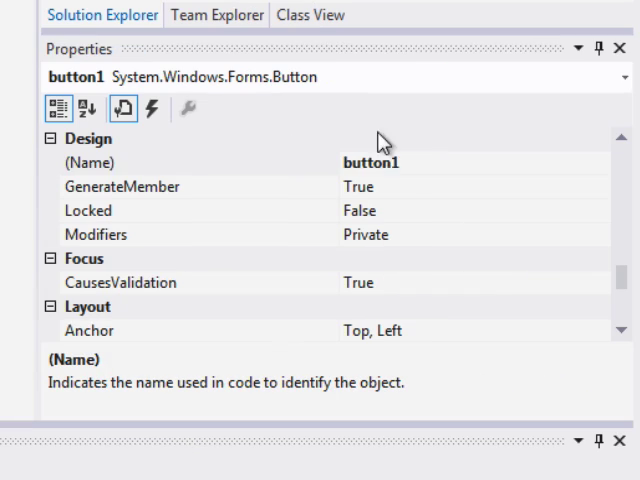
text(Sumb)
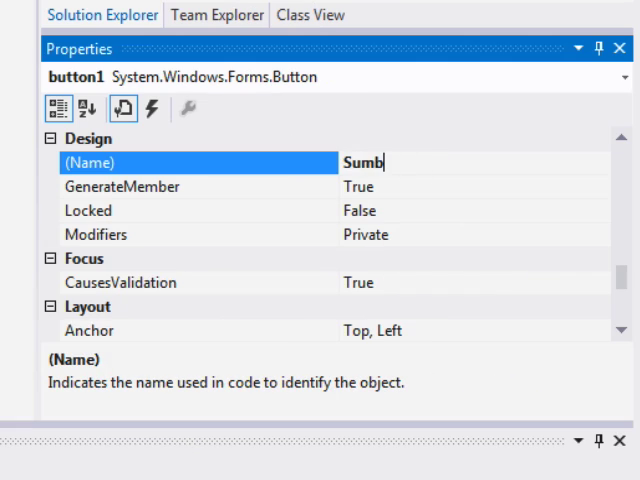
text(SubmitBtn)
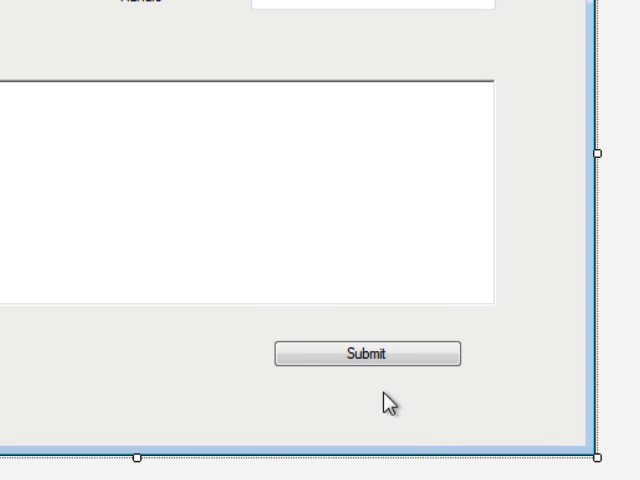
double_click(368, 352)
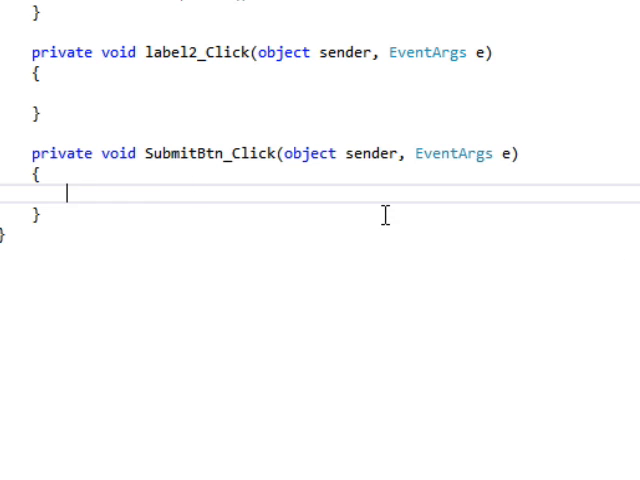
Step: Write this.output.Text = "Querying the web service..." in SubmitBtn_Click
text(this.)
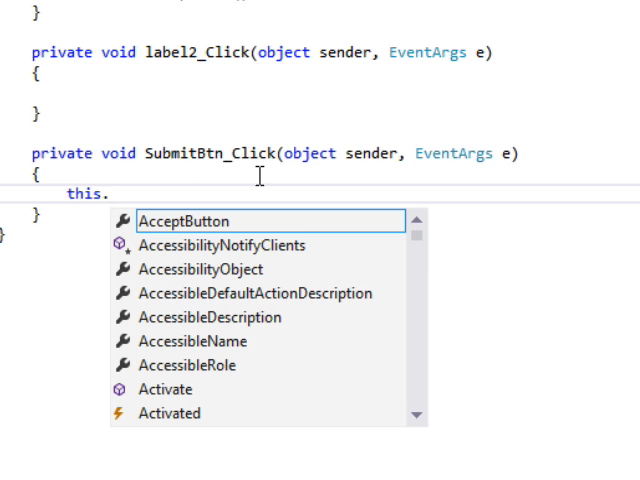
text(out)
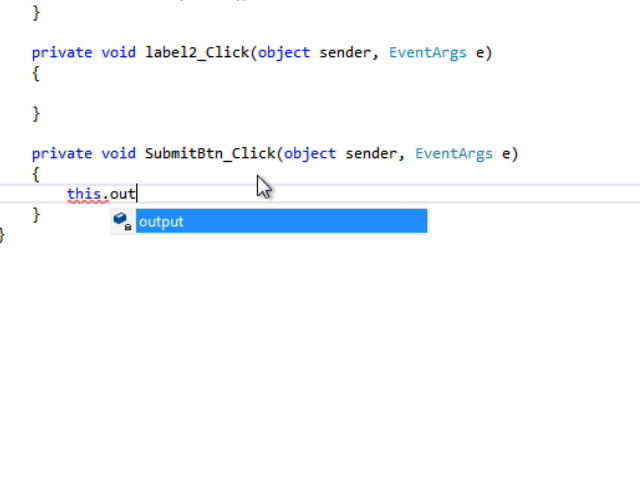
text(put)
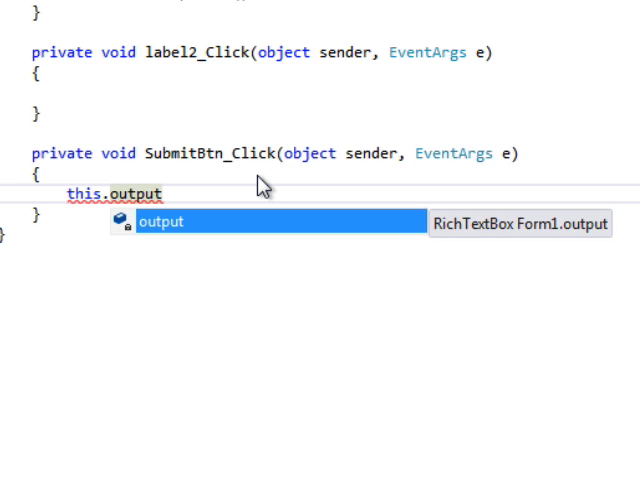
text(.Text)
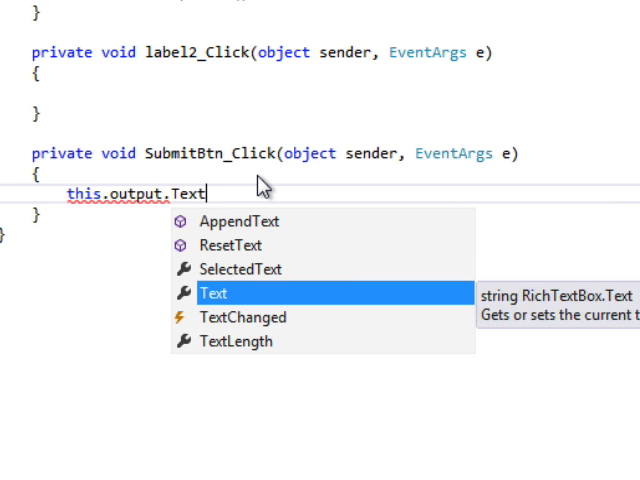
text(= "Querying)
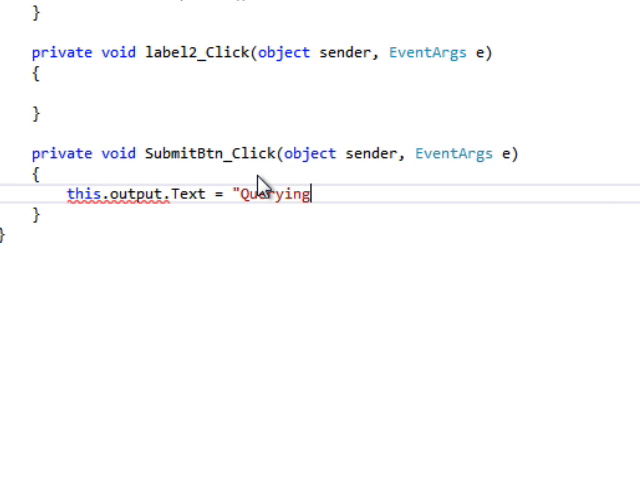
text(the web)
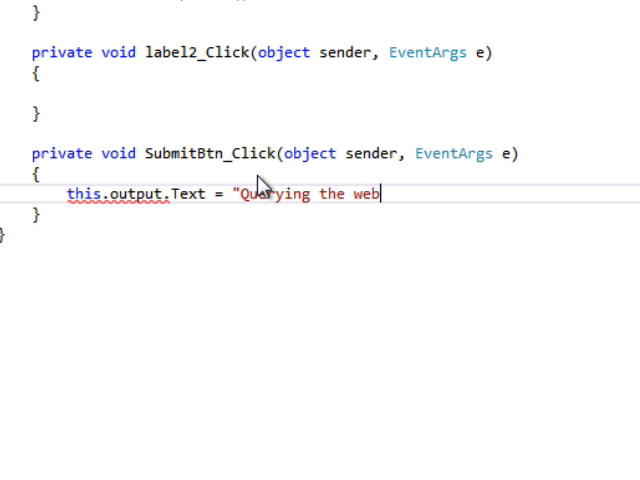
text(service...")
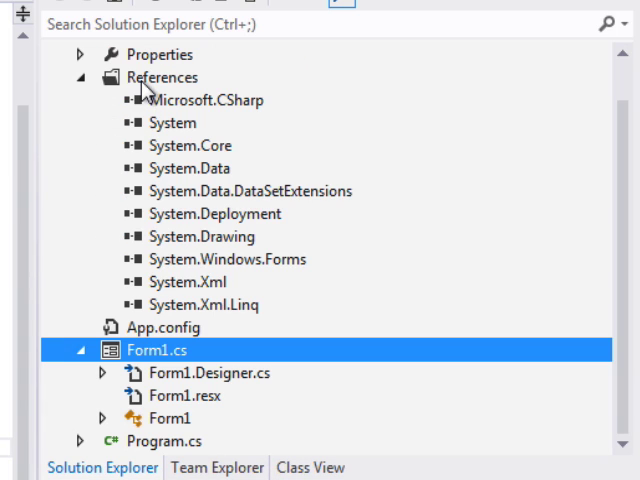
Step: Add a service reference using the saved incident.do?WSDL address
right_click(160, 76)
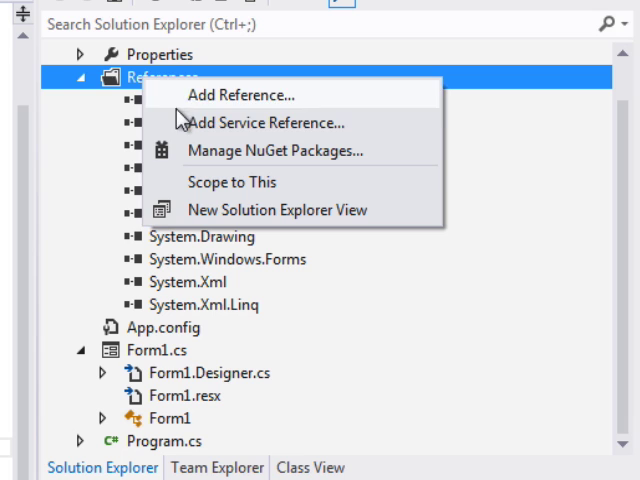
click(248, 122)
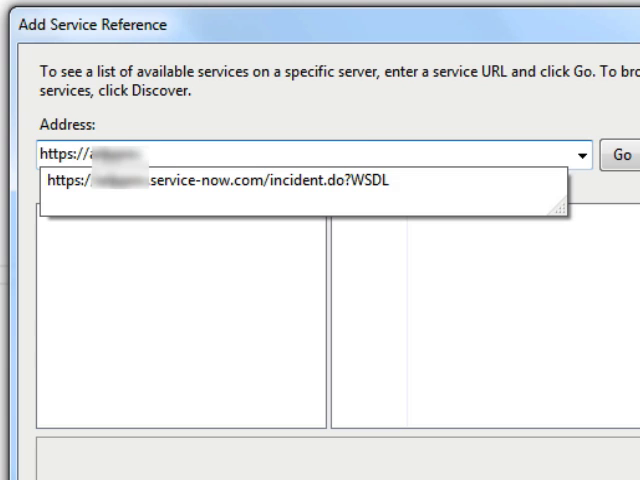
click(300, 182)
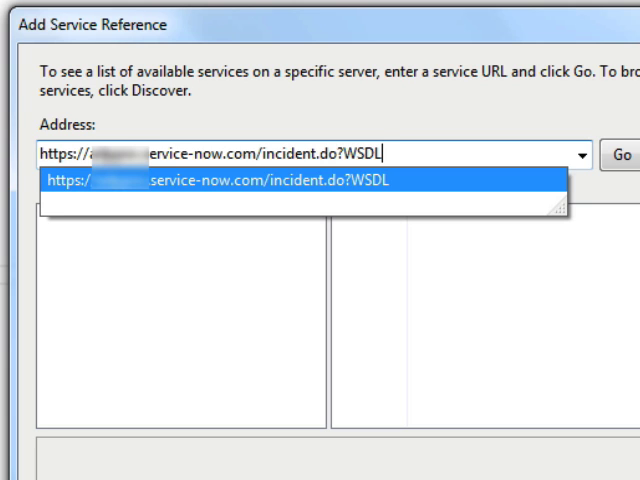
click(620, 156)
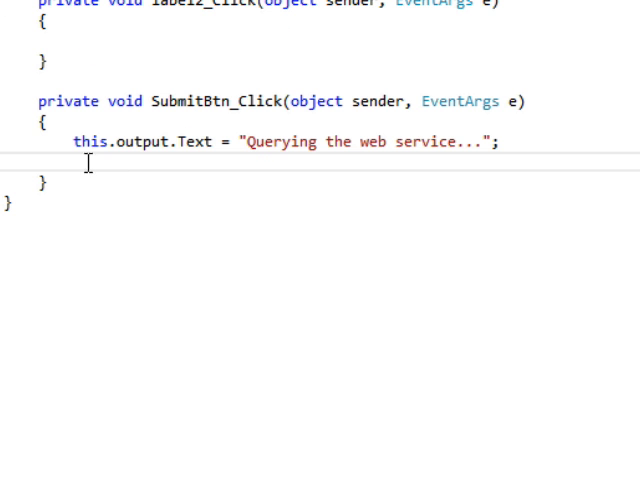
Step: Declare SoapDemo1.ServiceReference1.ServiceNowSoapClient soap = new ServiceNowSoapClient
text(SoapDemo1.)
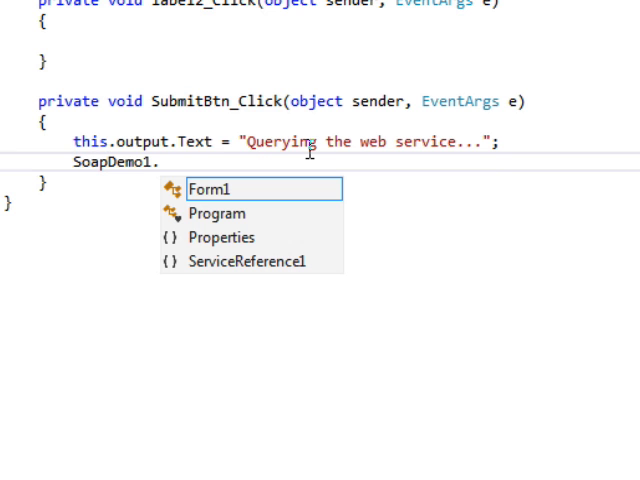
text(ServiceReference1.)
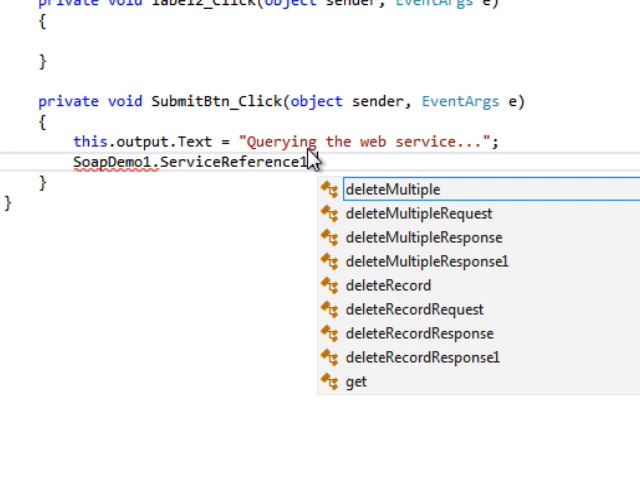
text(Ser)
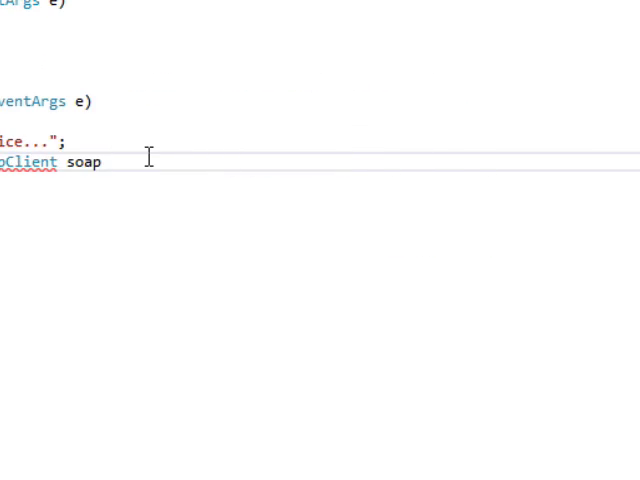
text(= new SoapDemo1.ServiceReference1.Se)
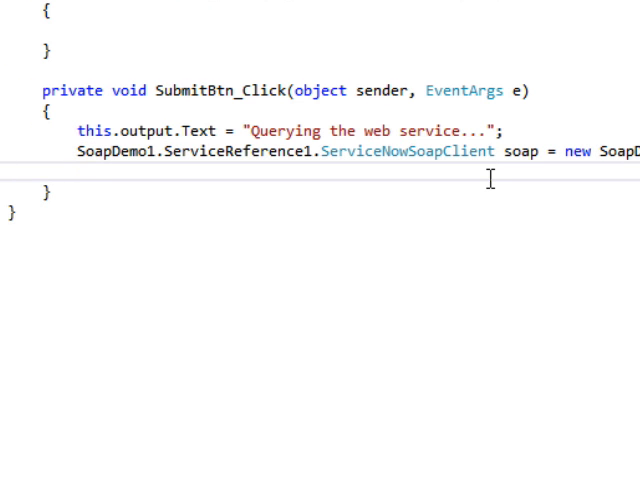
text(soap.ClientCredentials.UserName.UserName =)
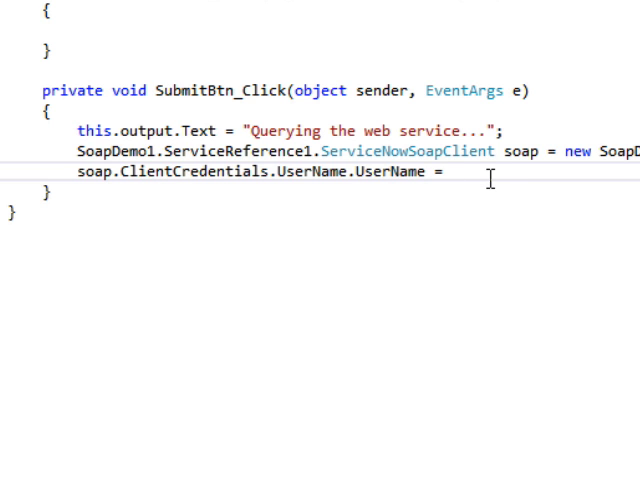
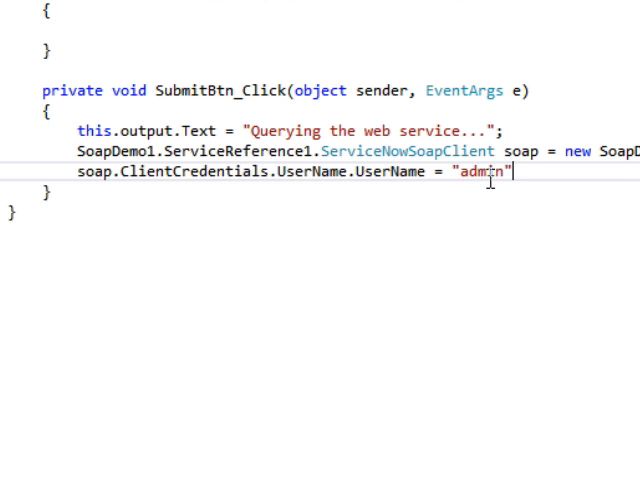
text(soap.ClientCredentials.Uss)
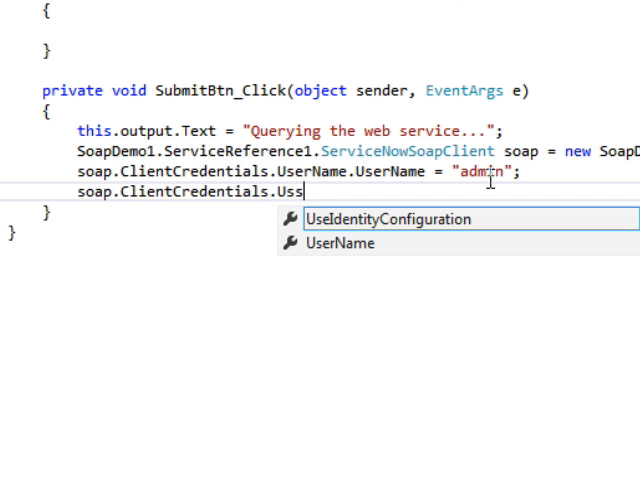
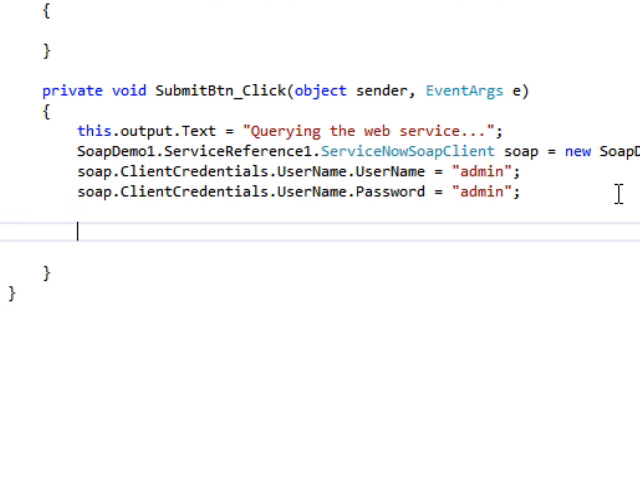
Step: Declare ServiceReference1.insert insert = new insert()
text(SoapDemo1)
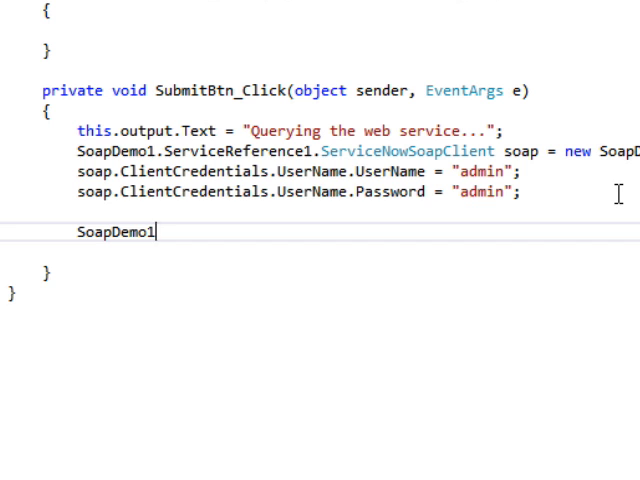
text(.ServiceReference1.)
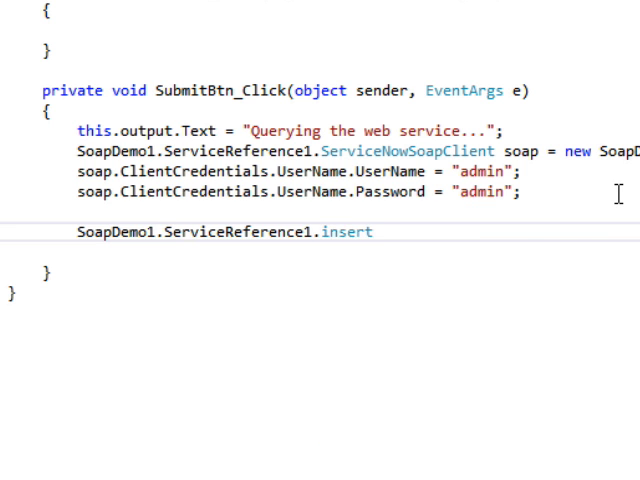
text(insert = new)
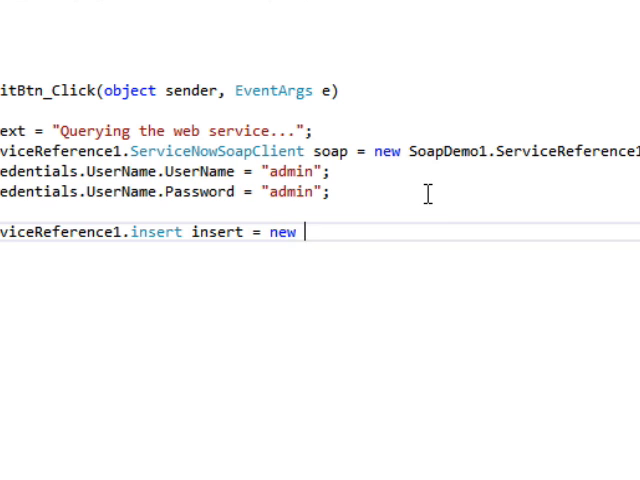
text(SoapDemo1.S)
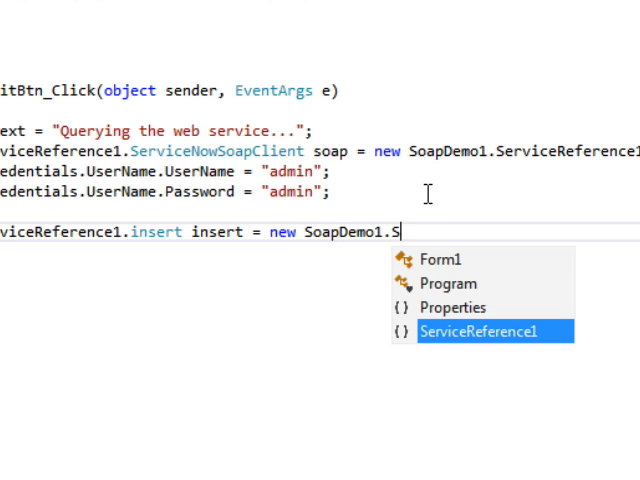
text(erviceReference1.inse)
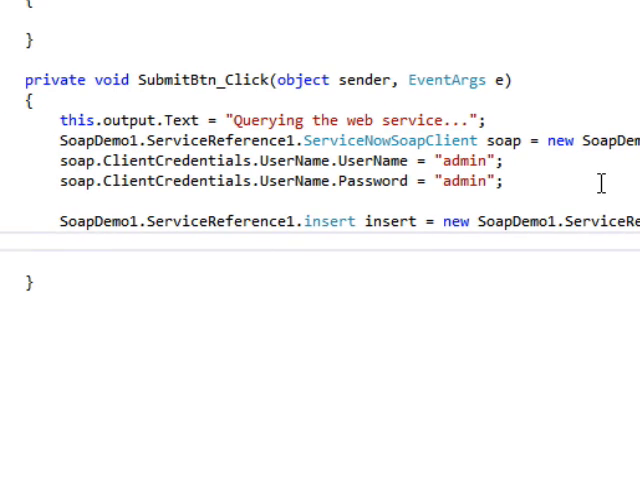
Step: Declare a ServiceReference1 insertResponse named response
text(SoapDemo1)
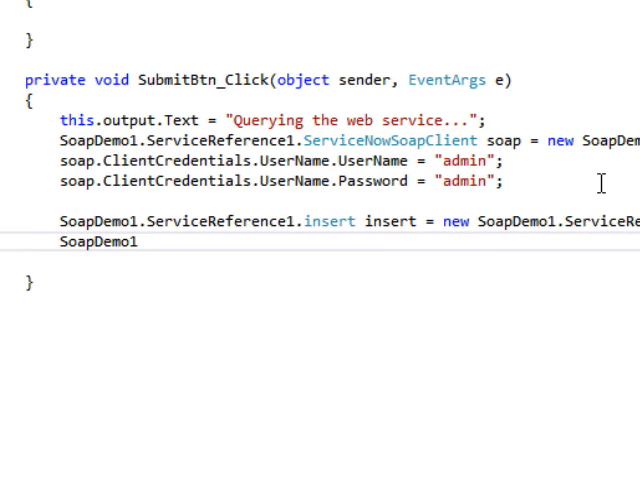
text(.r)
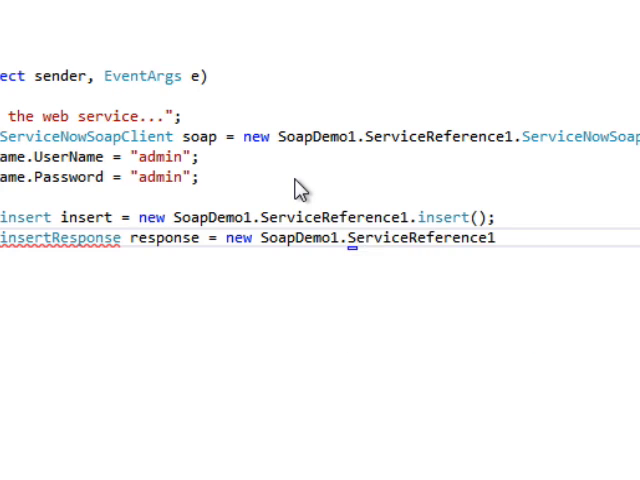
text(in)
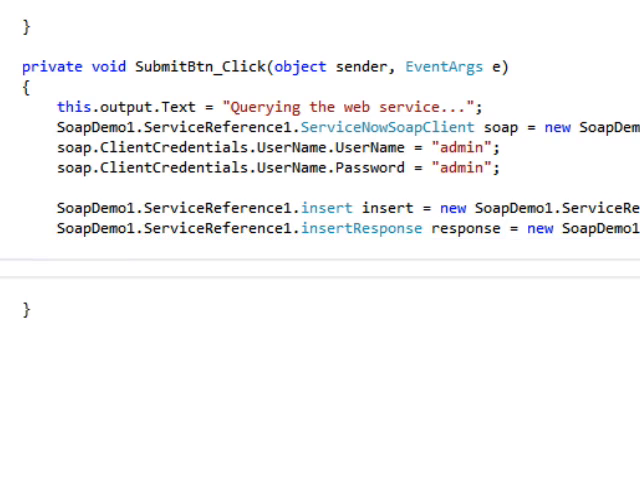
Step: Assign insert.short_description and insert.u_handle from the short_description and handle text boxes, then begin a try block
text(insert.)
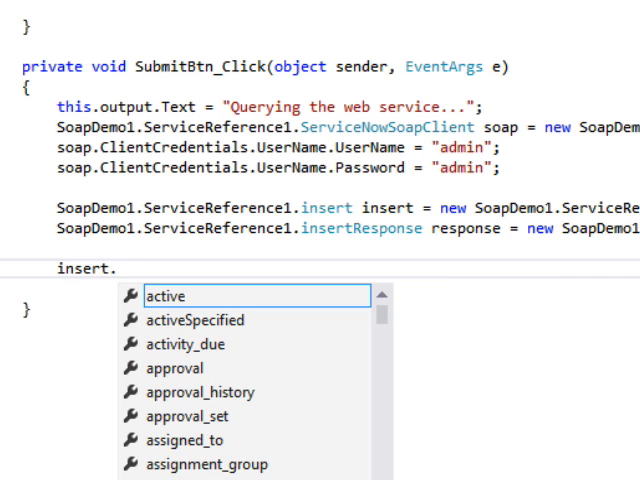
text(short_description =)
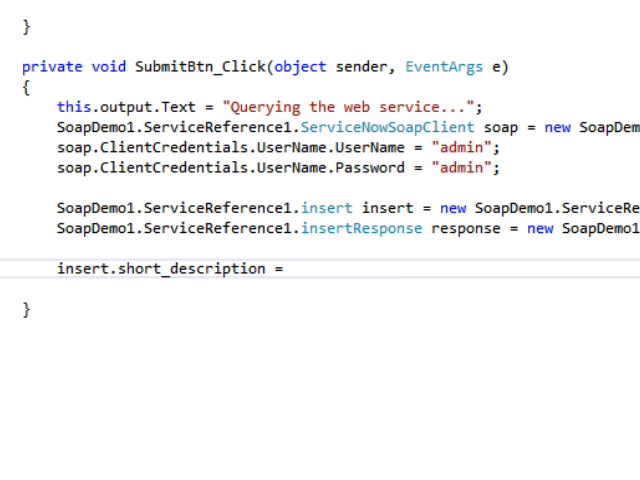
text(this.)
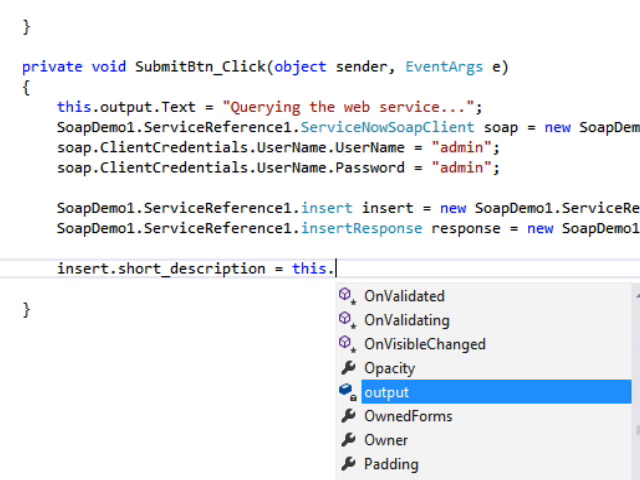
text(short_description.Text;)
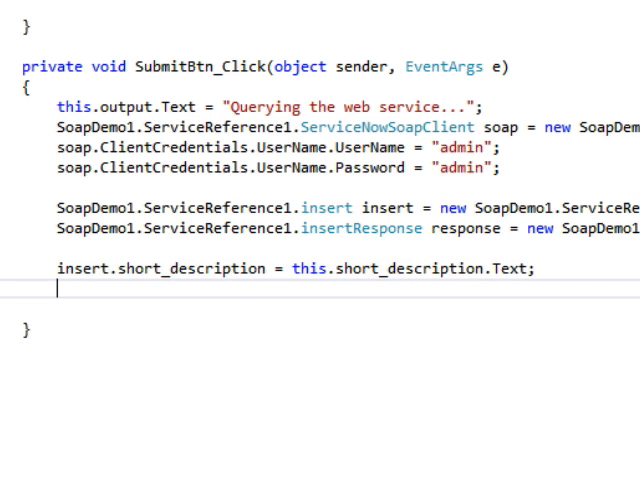
text(insert.u_handle = this)
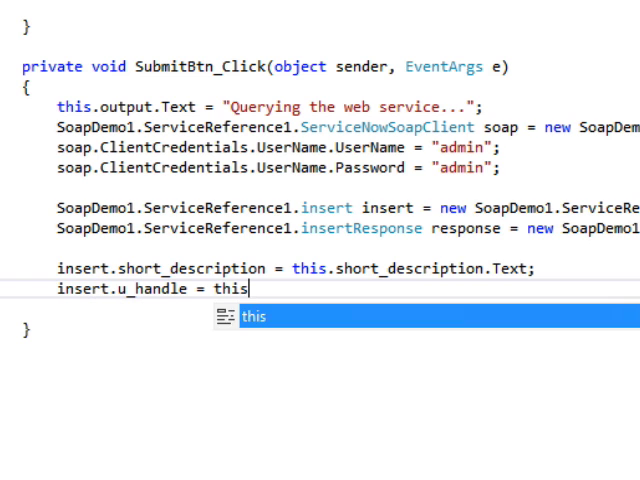
text(.handle.Text;)
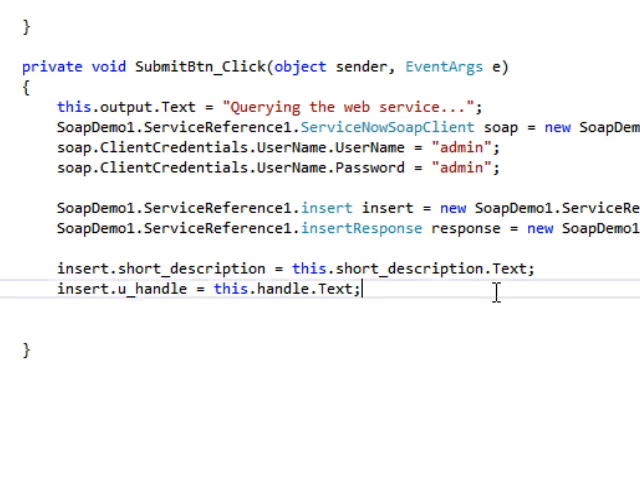
text(try{)
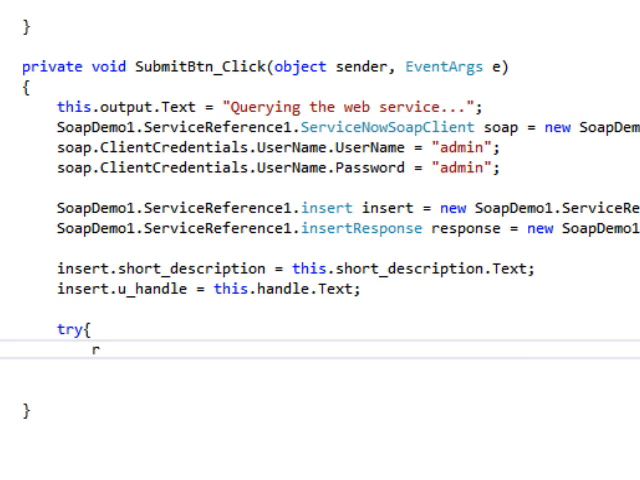
Step: Inside the try block, store soap.insert(insert) in a response variable
text(esponse = s)
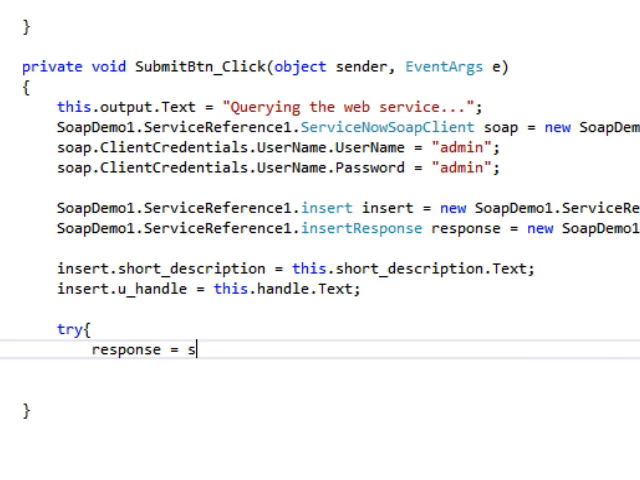
text(oap.insert)
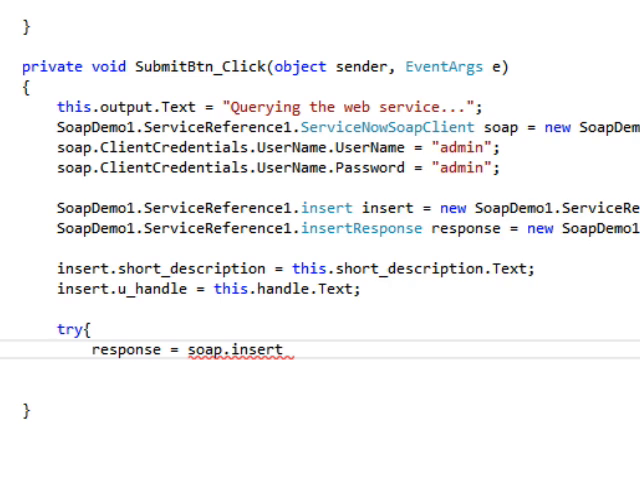
text((isne)
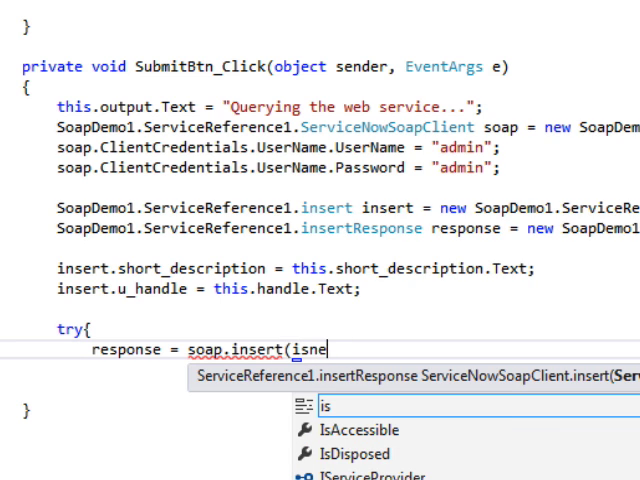
text(insert);)
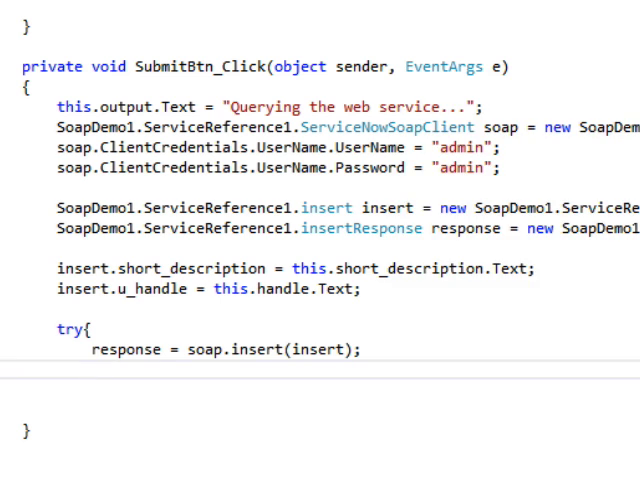
Step: Set output.Text to "Incident Created: " + response.number, with a catch writing "ERROR in request"
text(this.output.Text)
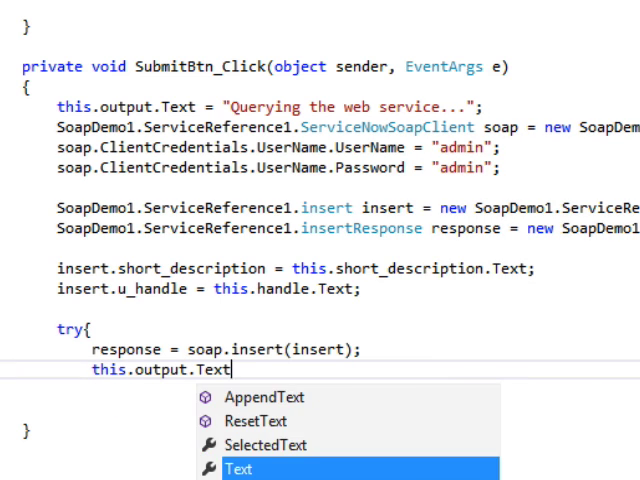
text(= "Inci)
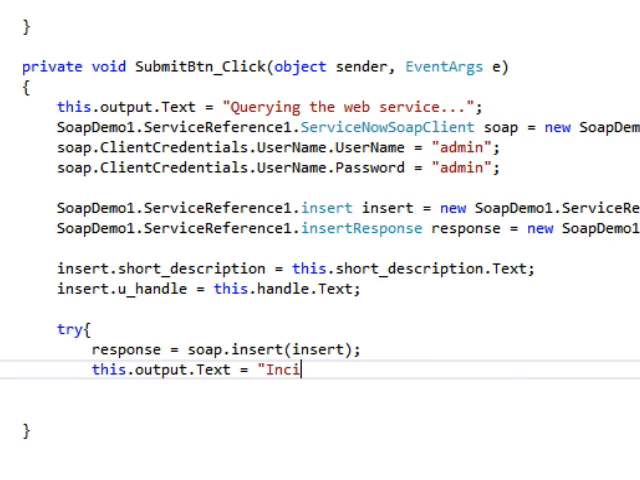
text(dent Created:)
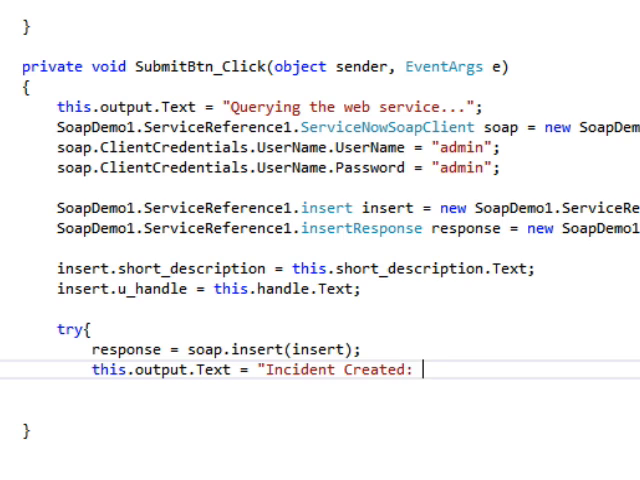
text(+resposne)
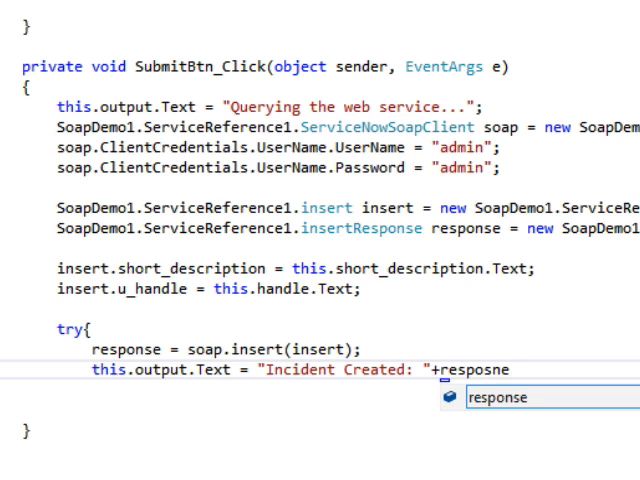
text(.n)
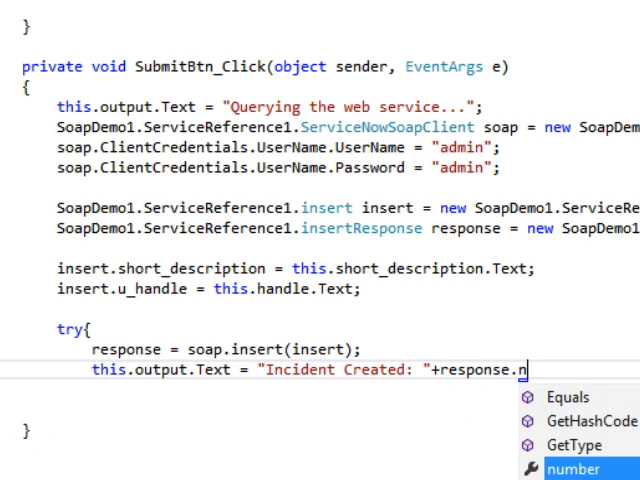
key(Tab)
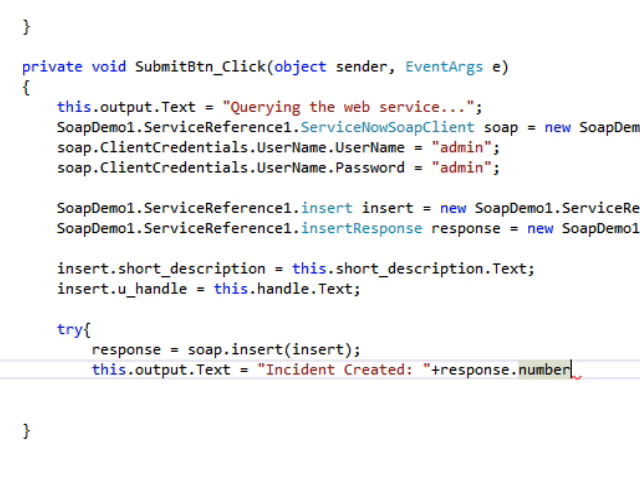
text(+"\n";)
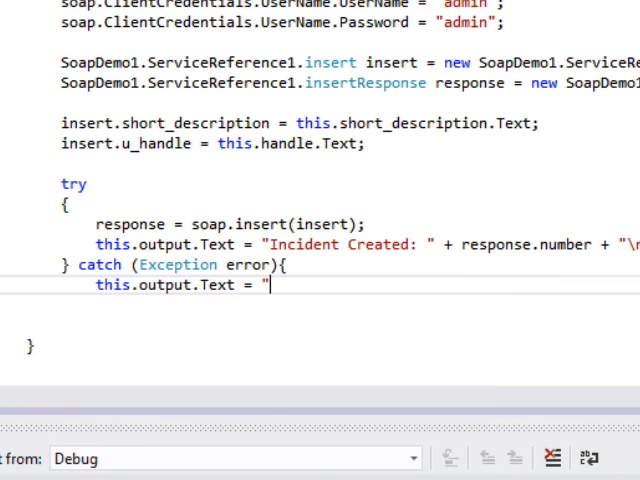
text(ERROR in request)
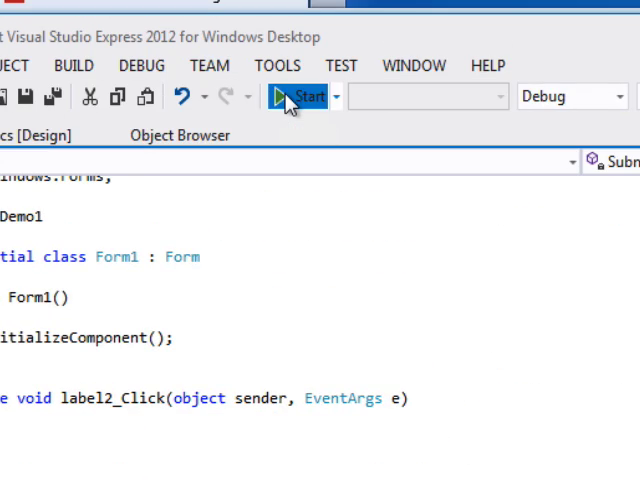
Step: Run Form1 and submit an incident with description 'This is my test' and handle 1111111
click(300, 96)
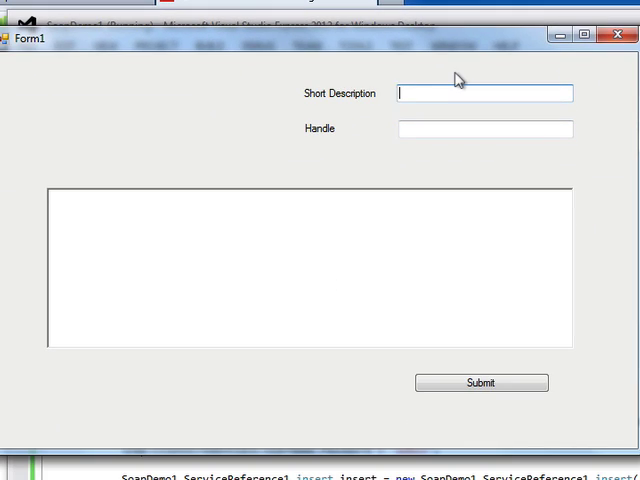
text(This is my test)
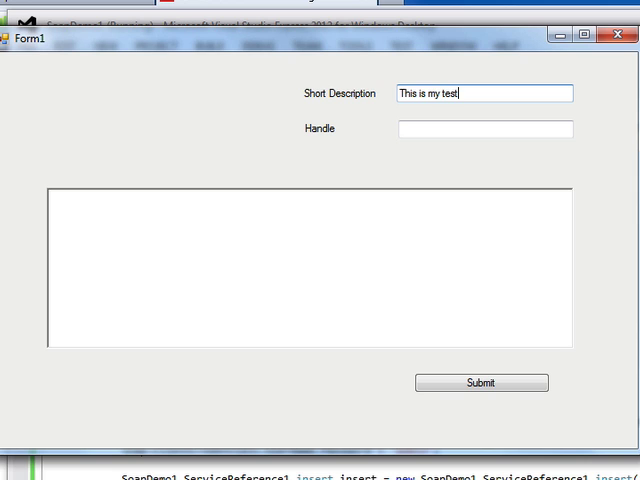
text(1111111)
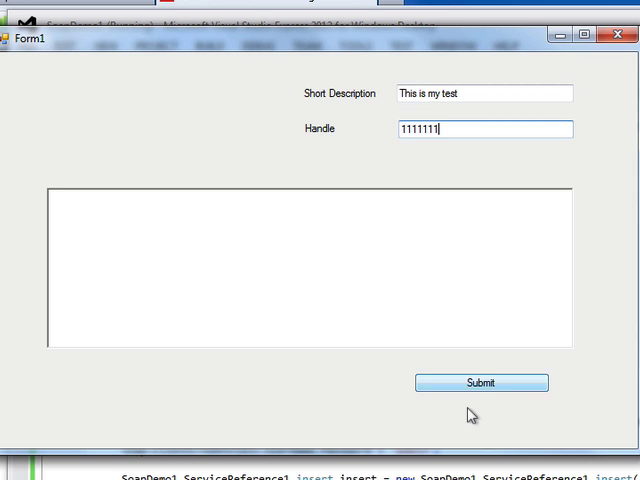
click(484, 384)
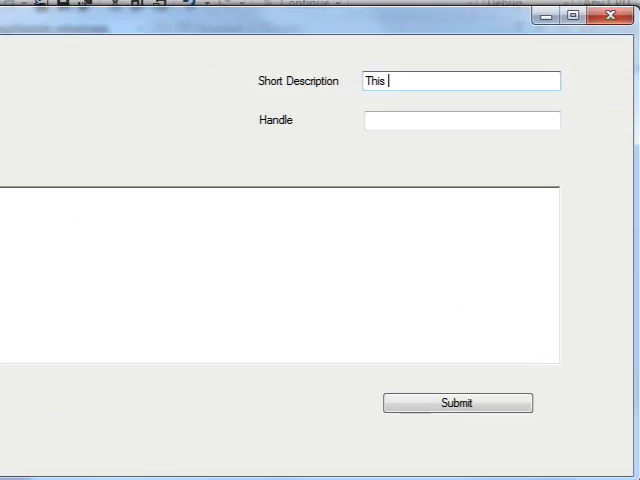
Step: Submit a second incident 'This is my demo incident' with handle 111222 from the running form
text(111222)
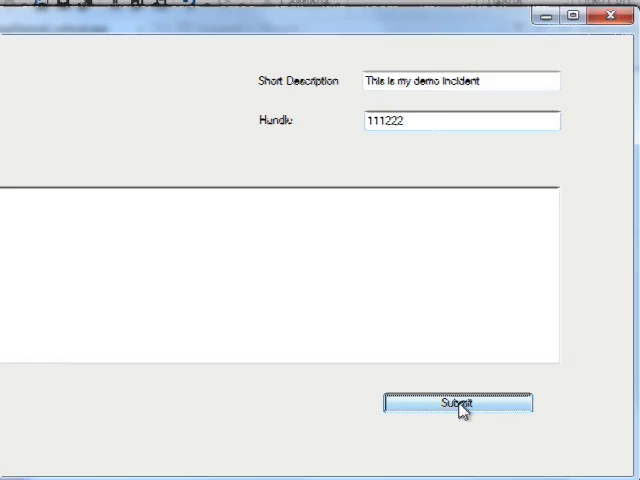
click(456, 404)
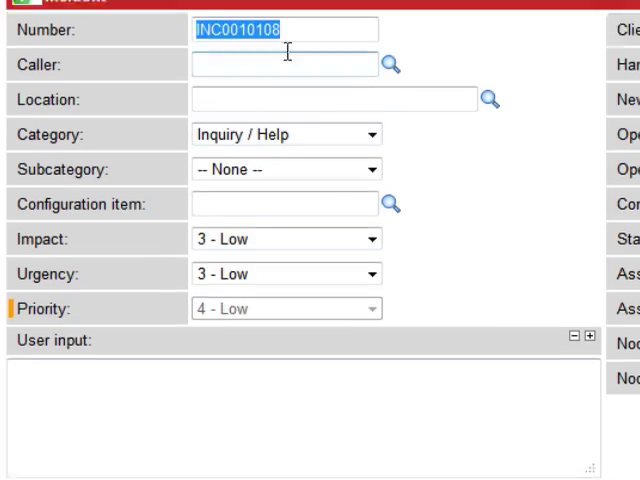
Step: Review incident INC0010108 and save the incident form layout with New2 in the Selected list
scroll(down, 3)
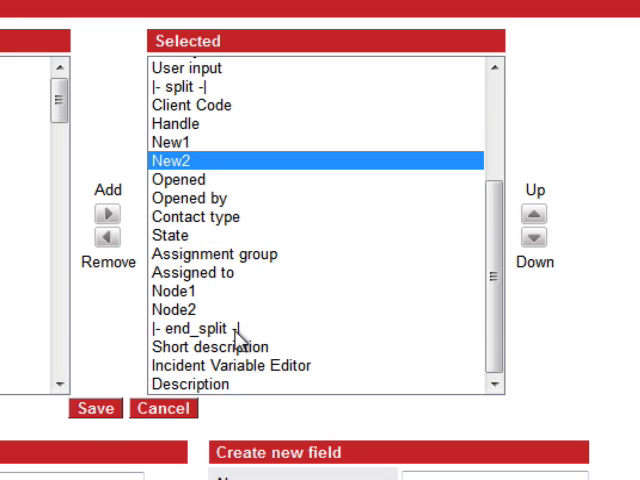
click(84, 404)
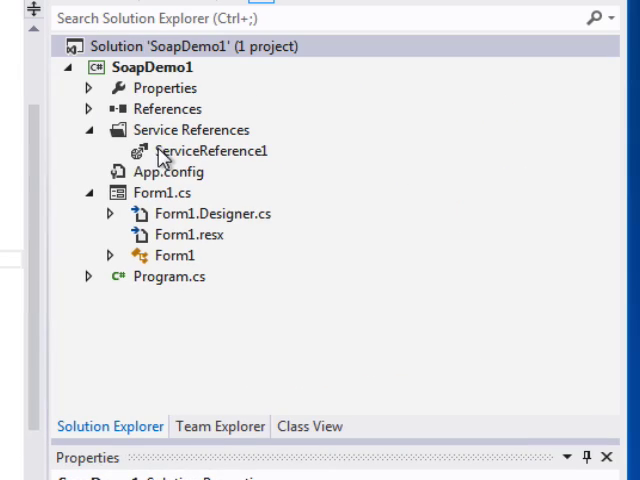
Step: Update ServiceReference1 in Solution Explorer so the proxy picks up the New2 field
click(196, 152)
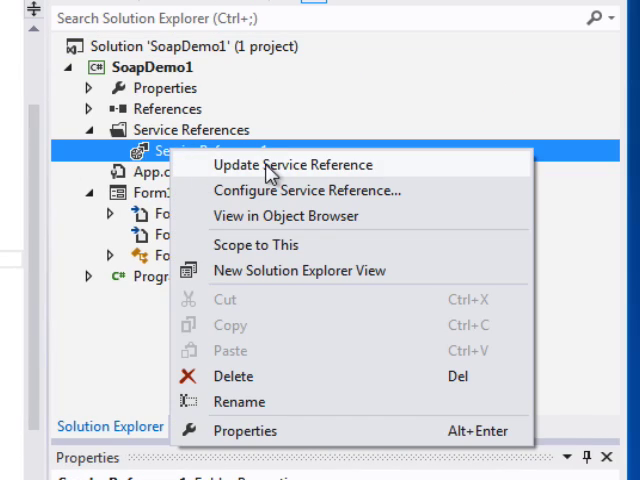
click(292, 164)
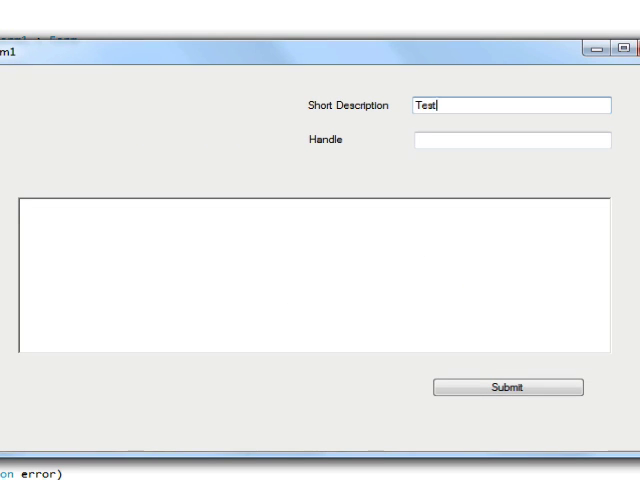
Step: Submit the 'Test with new field' incident from the running form so New2 is set in ServiceNow
text(222)
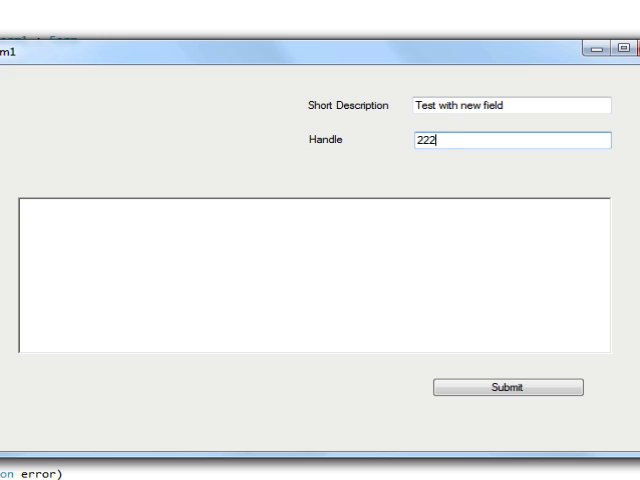
click(504, 388)
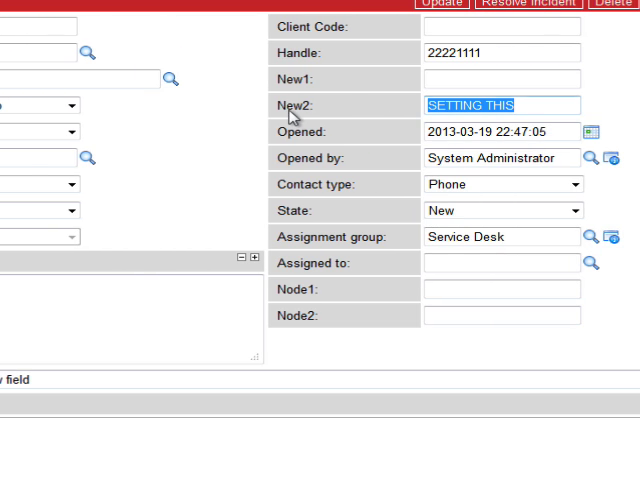
mouse_move(246, 114)
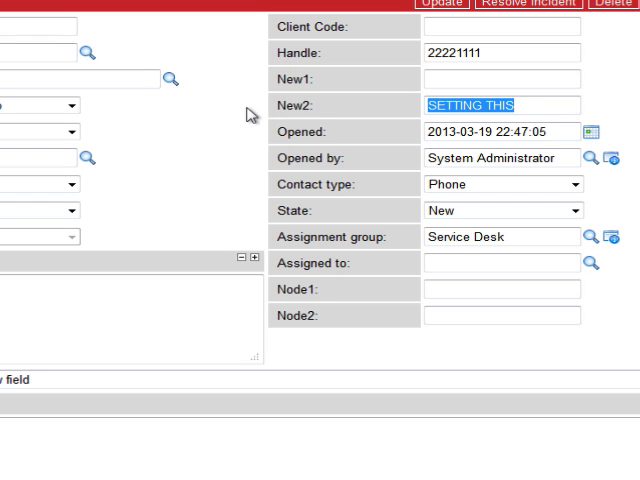